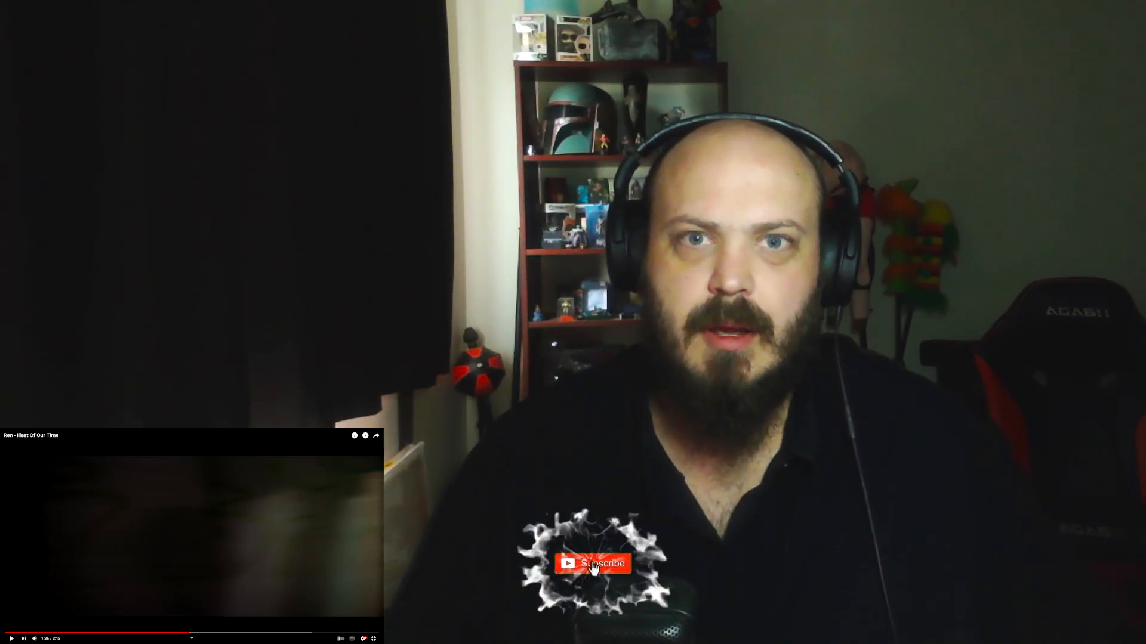
click(592, 563)
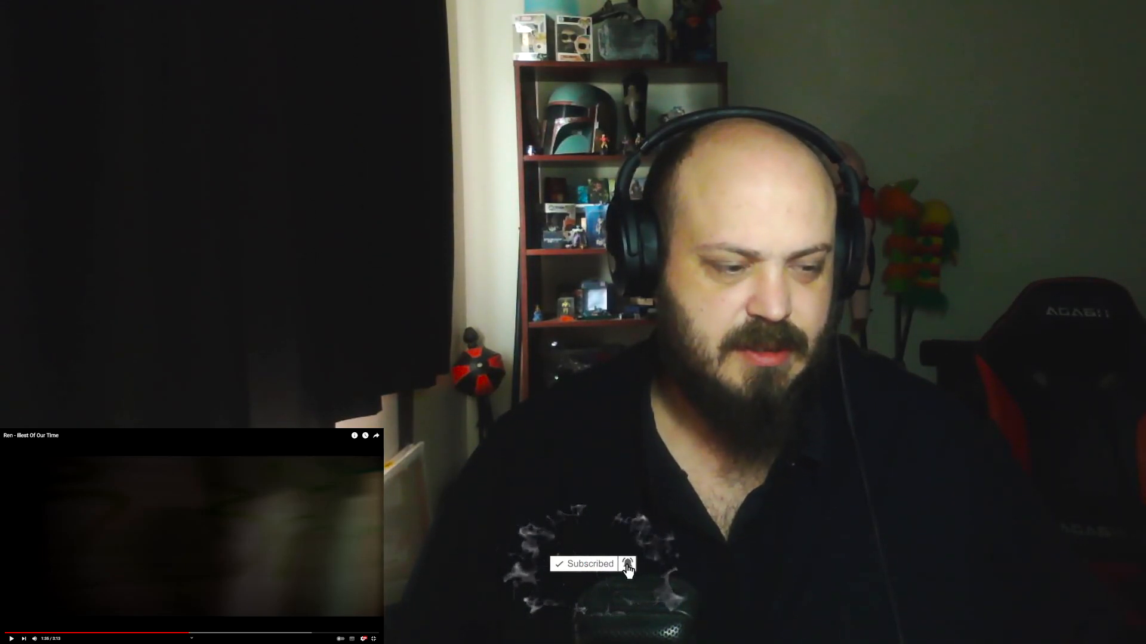